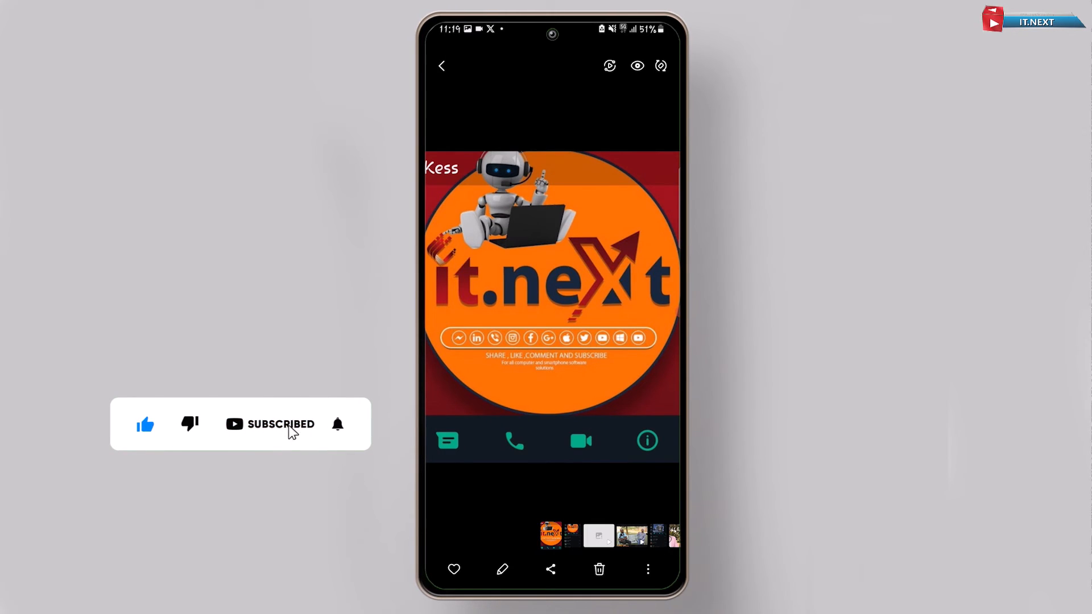
pyautogui.click(338, 424)
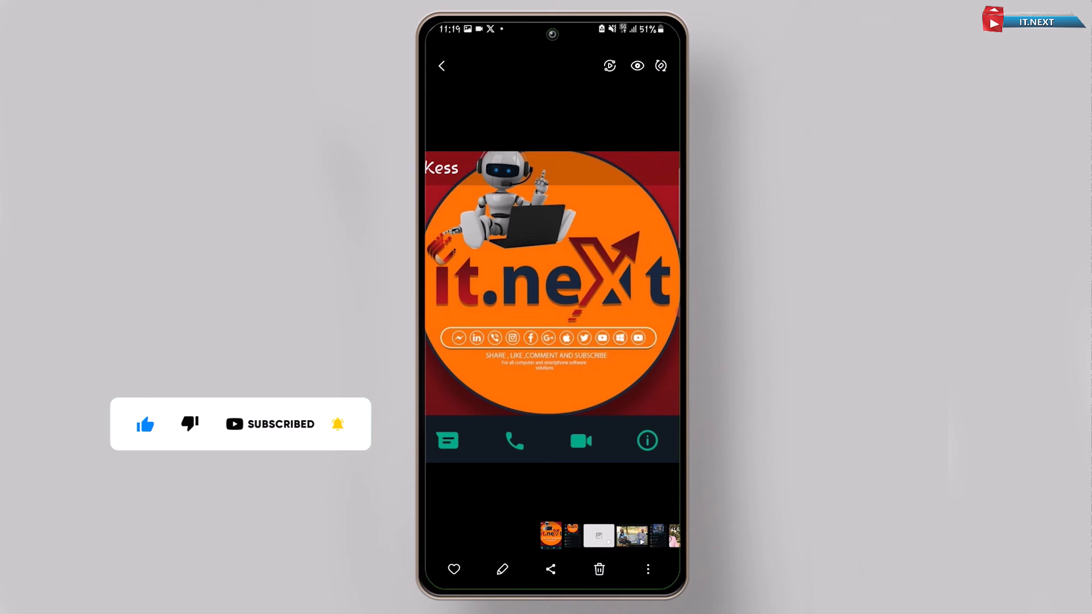